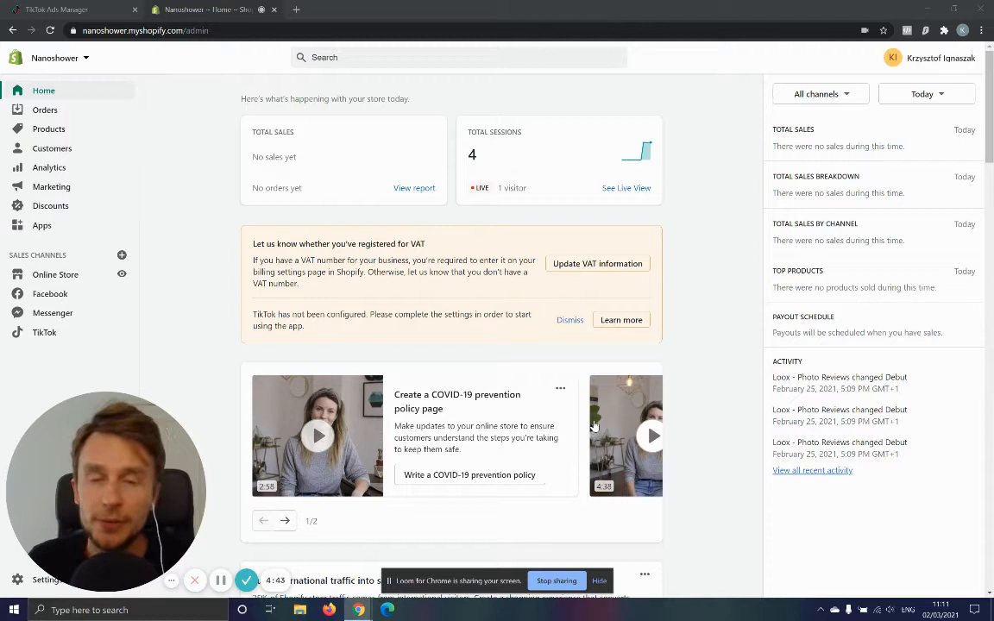
mouse_move(119, 384)
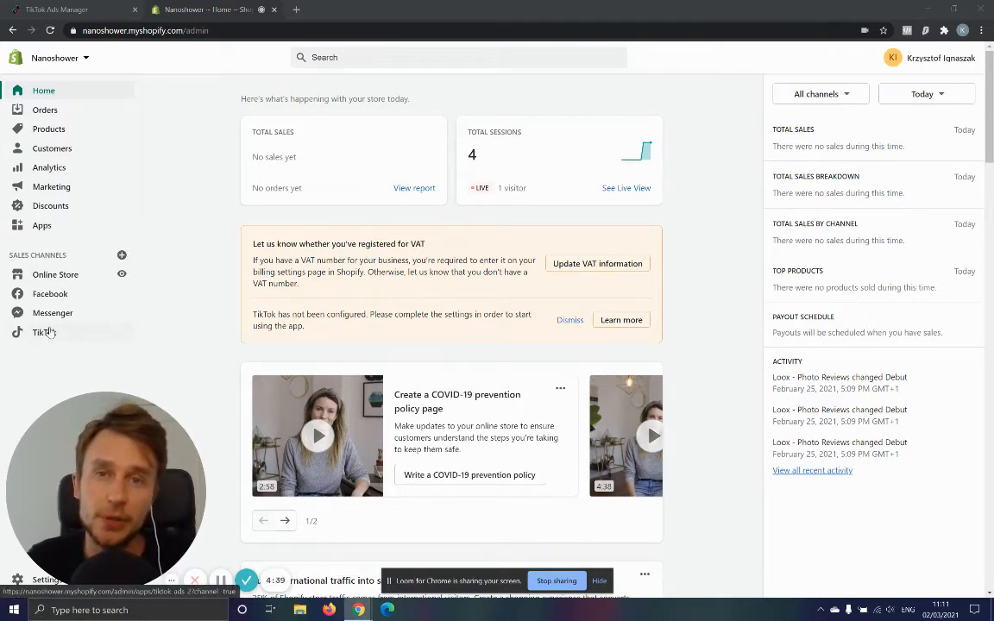
mouse_move(52, 312)
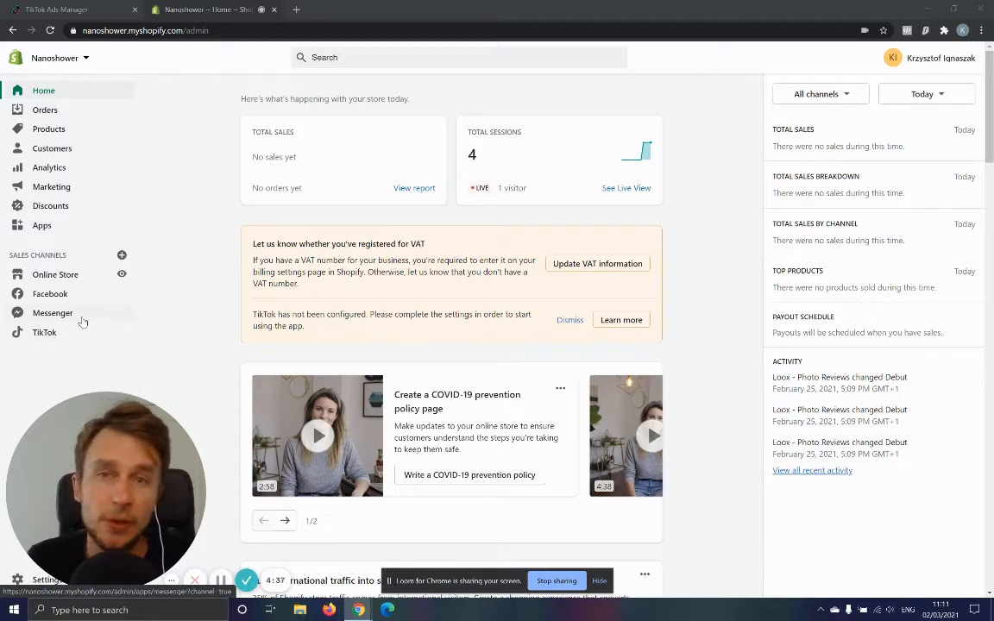
mouse_move(41, 226)
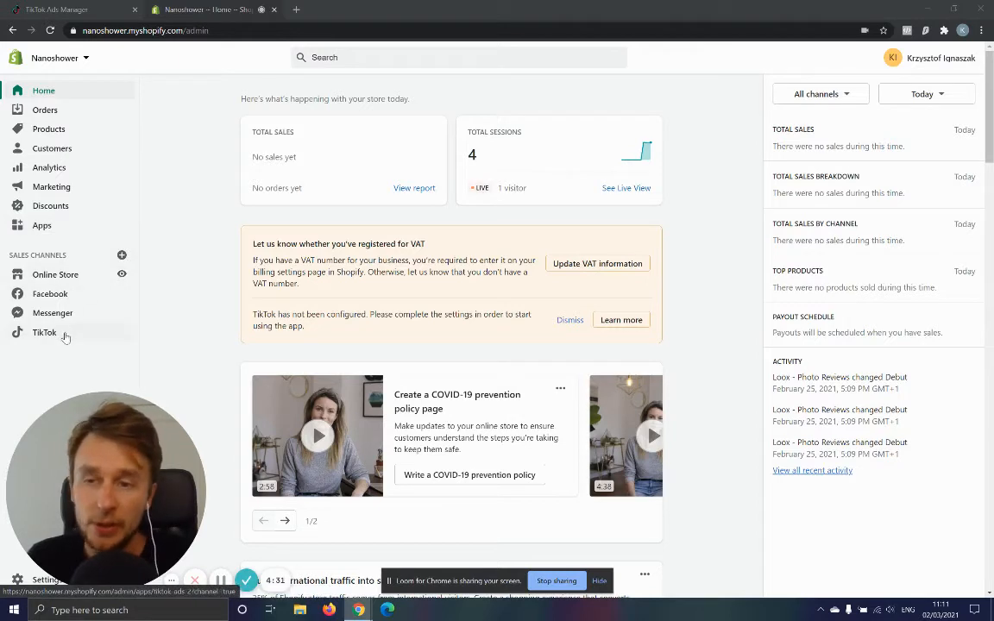
- Open the TikTok sales channel and authorize the TikTok For Business account connection
left_click(44, 332)
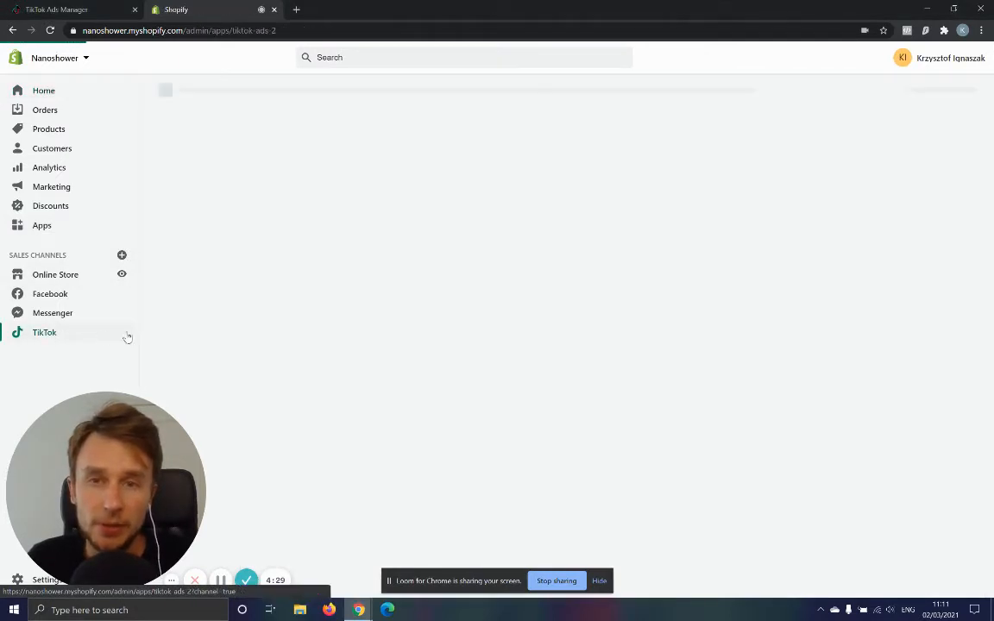
left_click(44, 332)
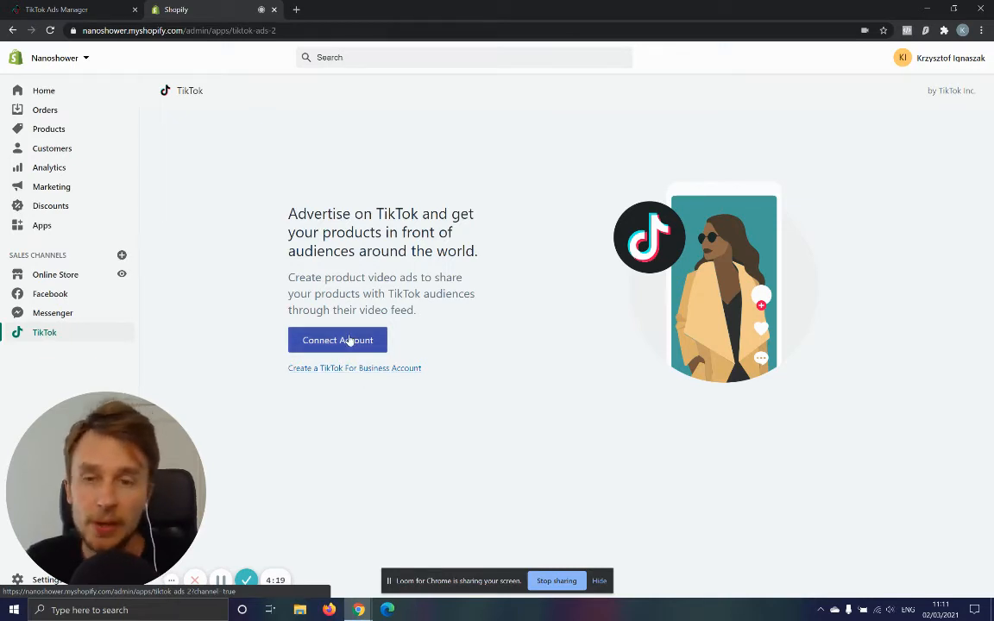
left_click(337, 340)
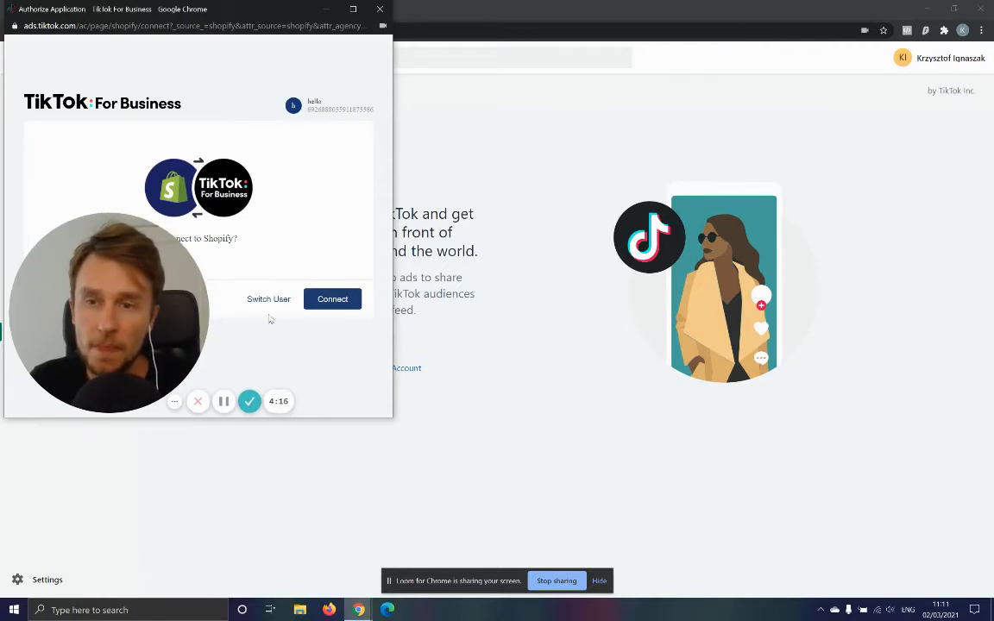
left_click(332, 299)
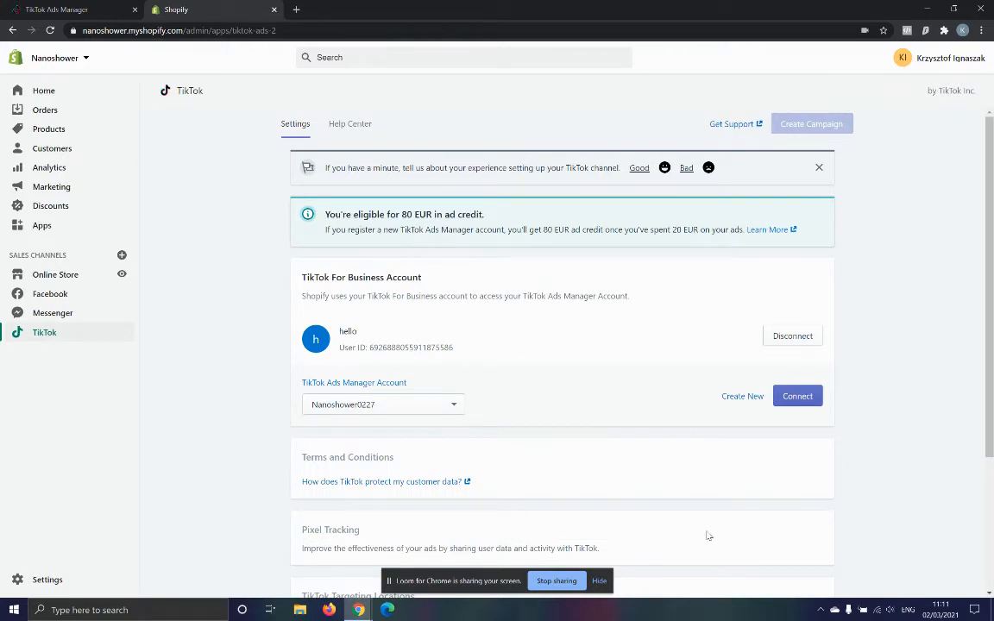
- Connect the Nanoshower0227 Ads Manager account from the TikTok settings page
scroll("down", 3)
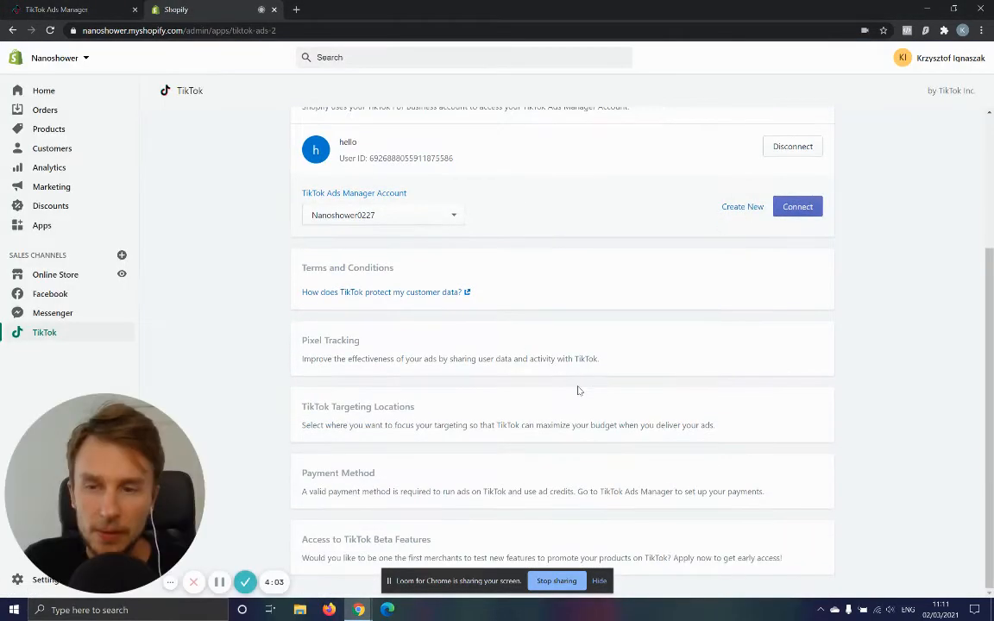
scroll("up", 3)
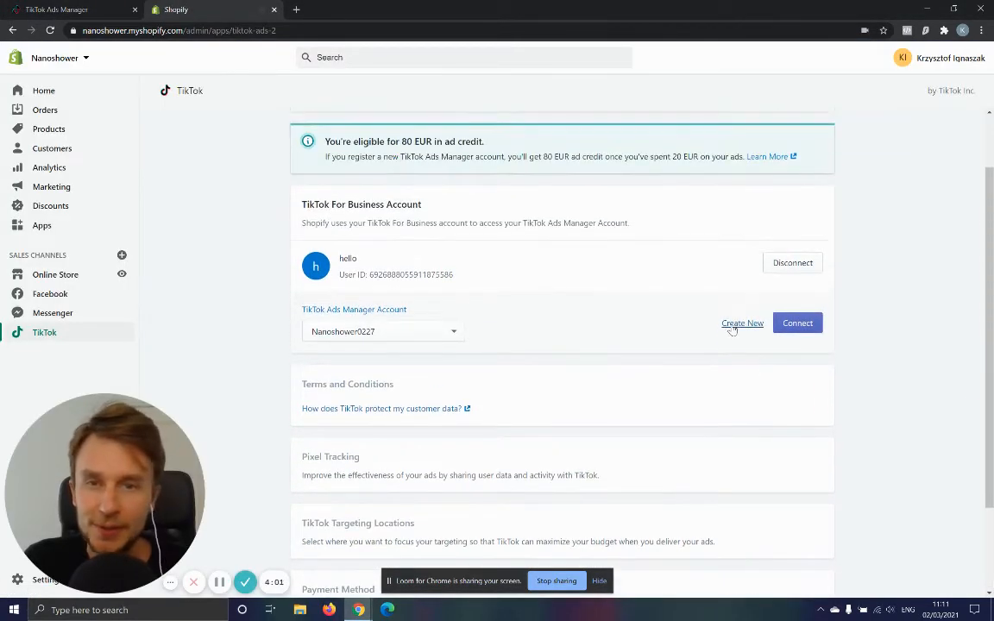
scroll("down", 3)
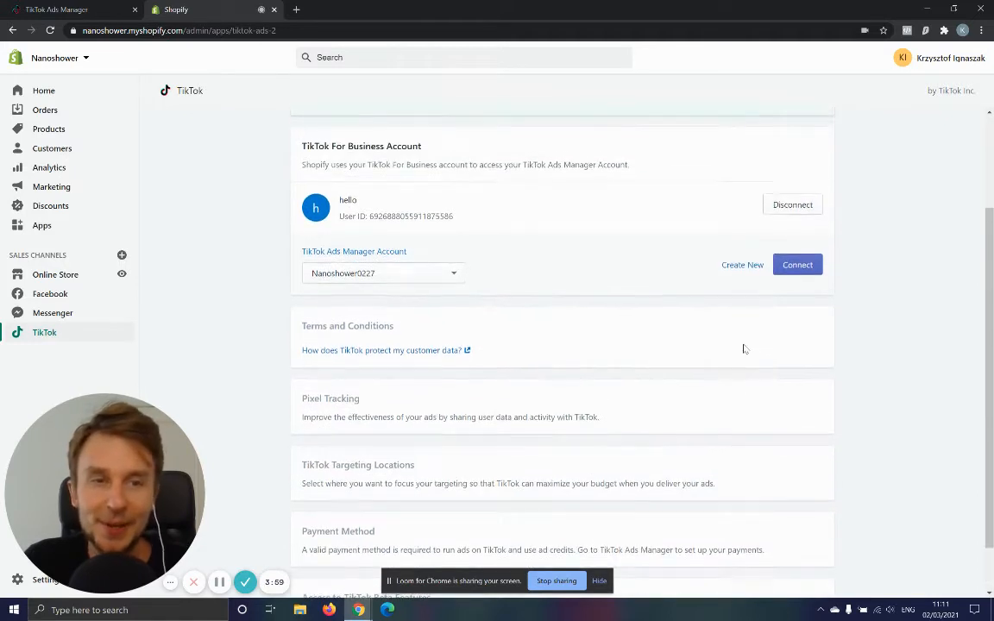
left_click(796, 265)
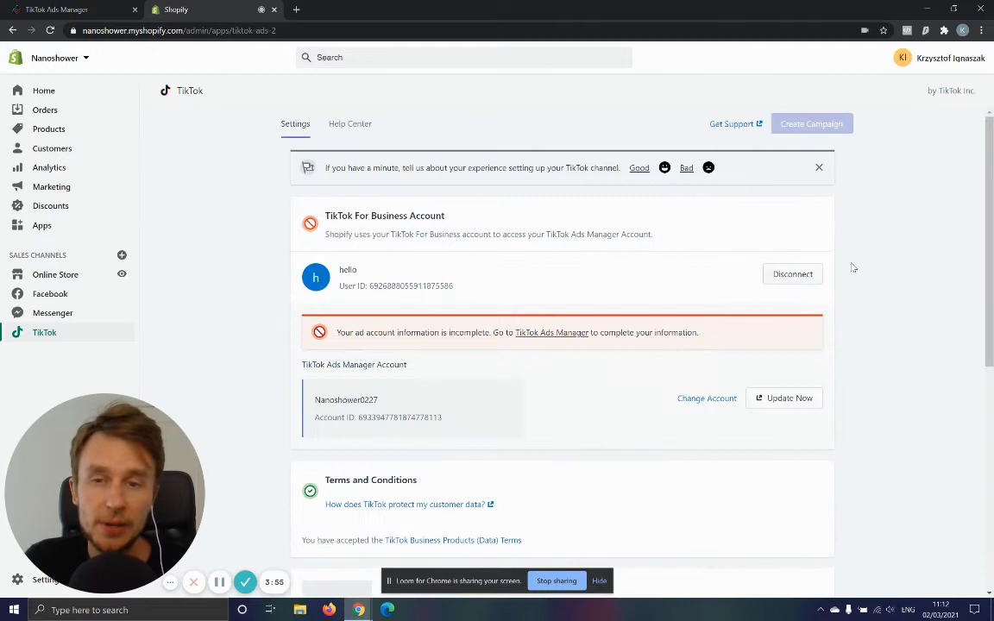
scroll("down", 3)
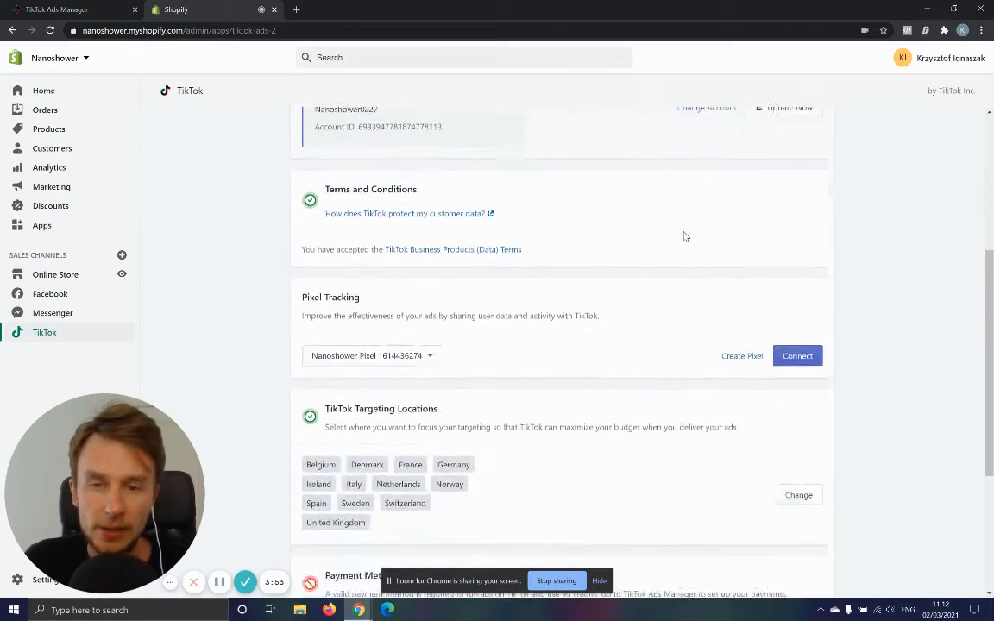
scroll("down", 3)
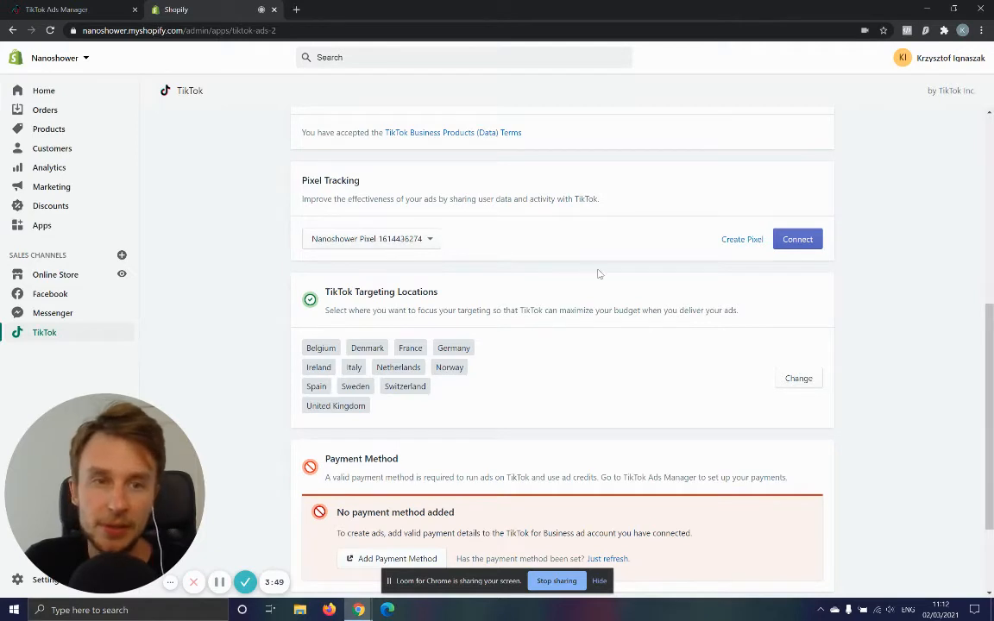
mouse_move(619, 236)
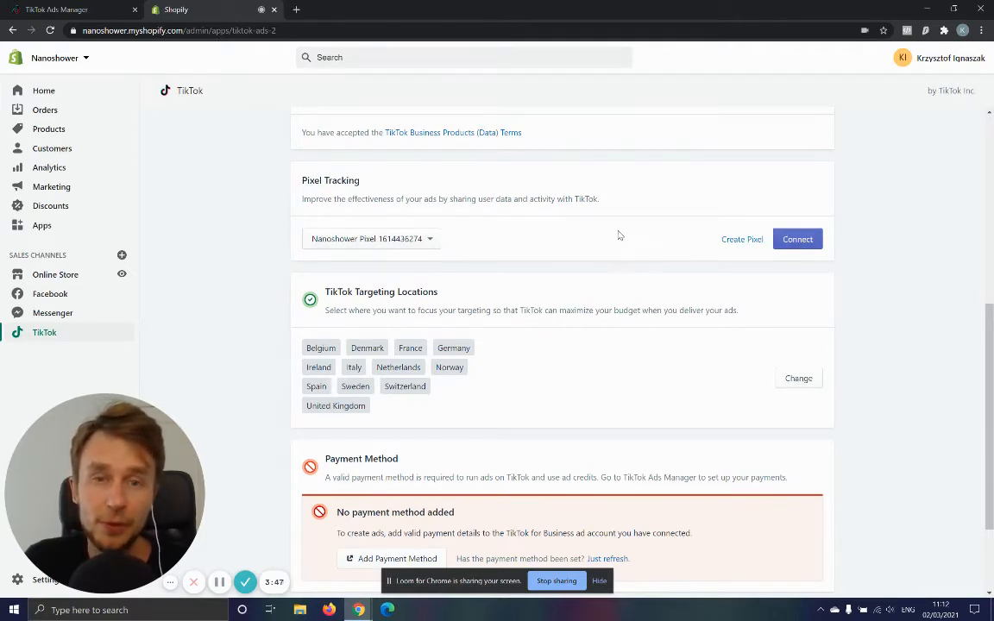
mouse_move(691, 243)
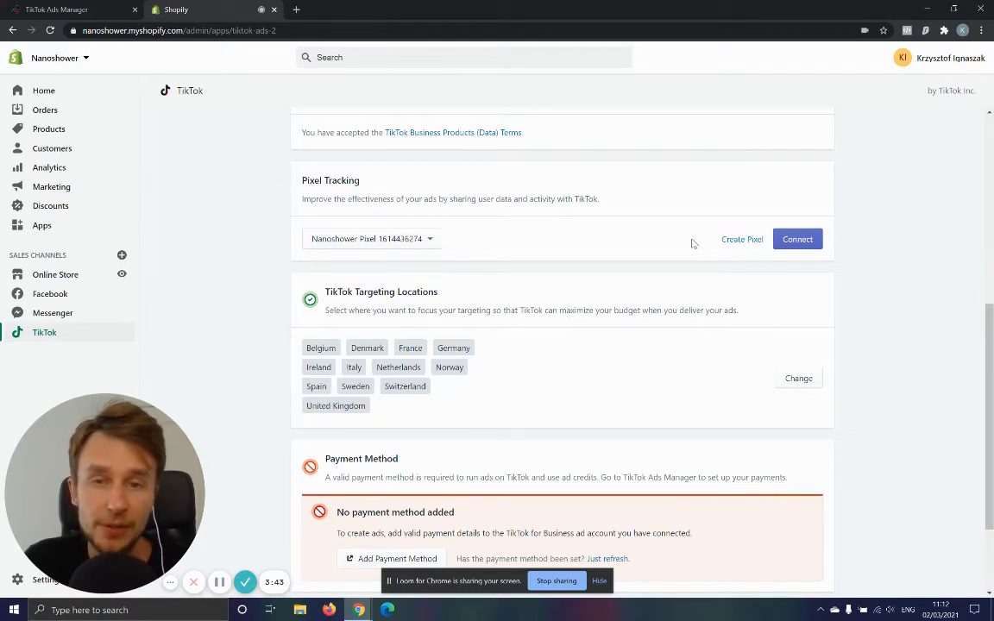
mouse_move(883, 229)
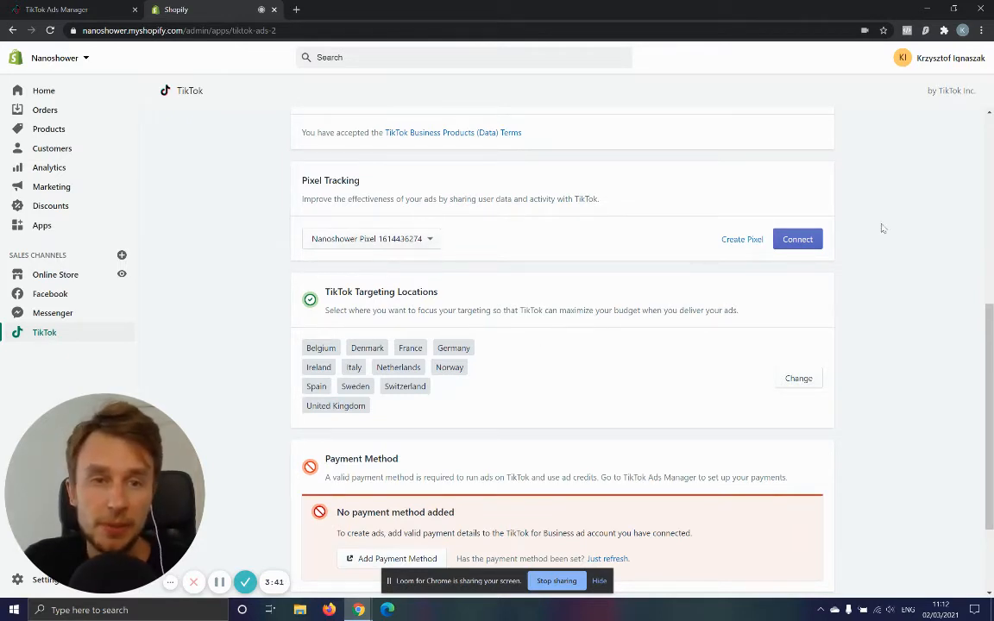
left_click(797, 239)
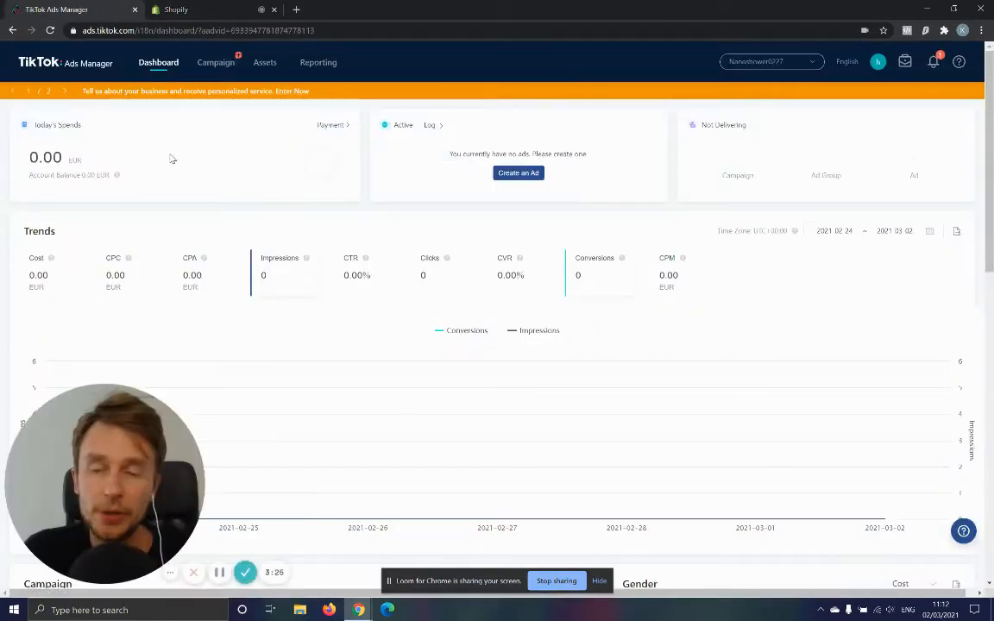
mouse_move(403, 226)
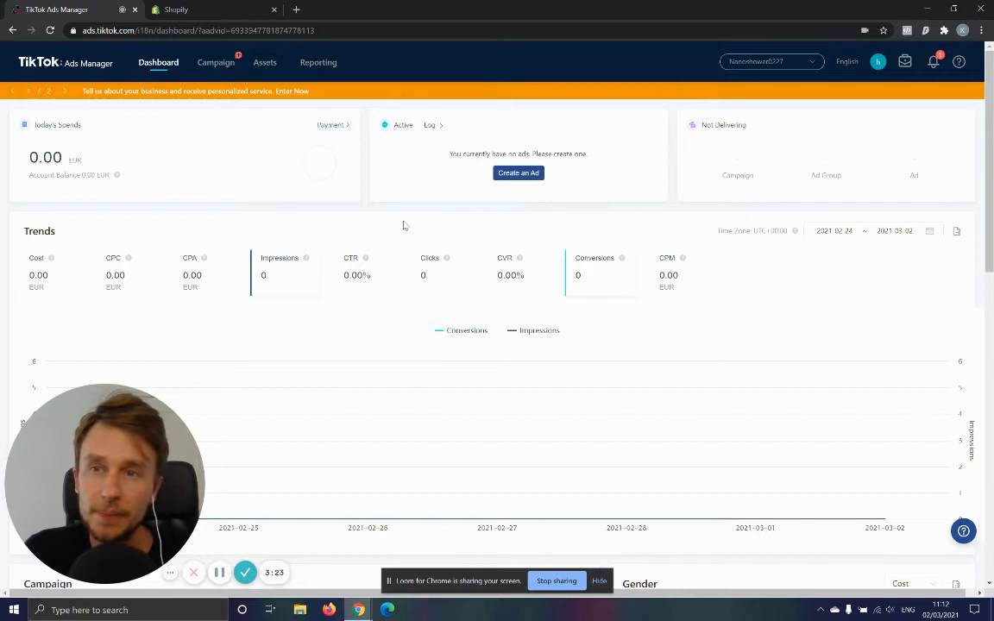
- Go to Assets > Events and manage the Website Pixels in Events Manager
left_click(265, 62)
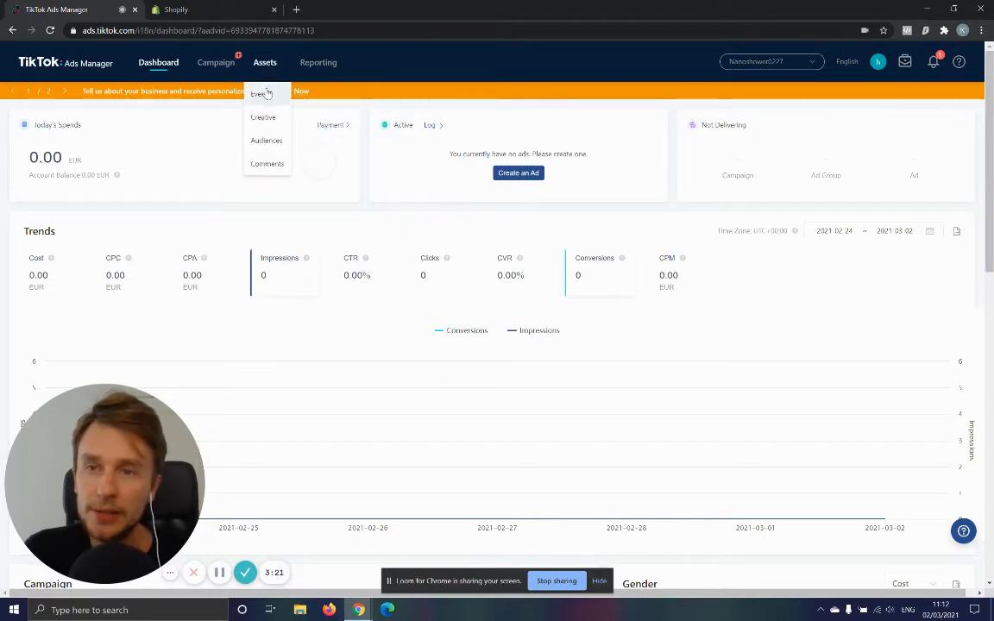
left_click(259, 94)
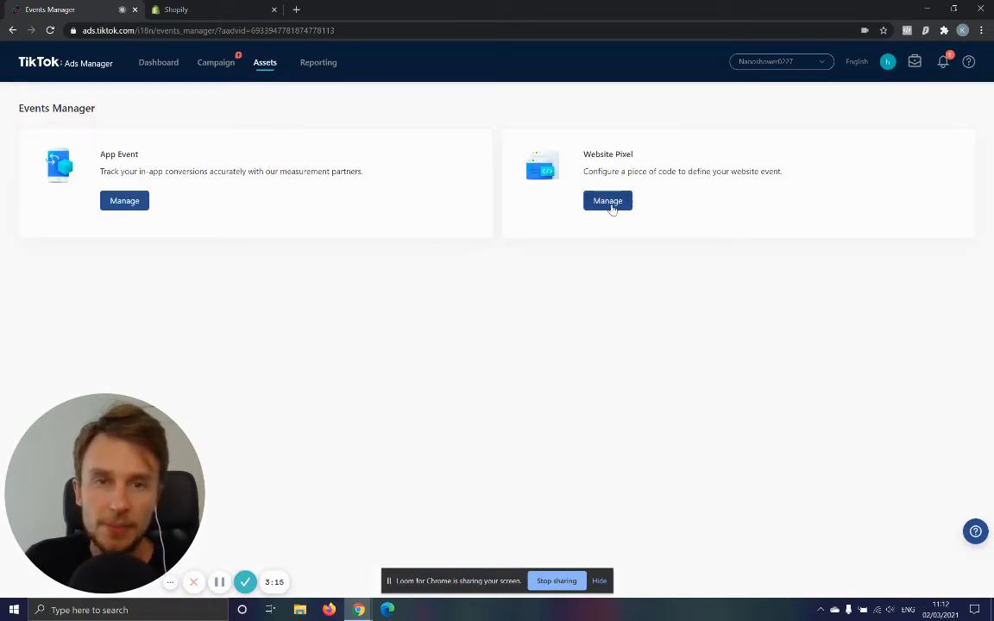
left_click(607, 200)
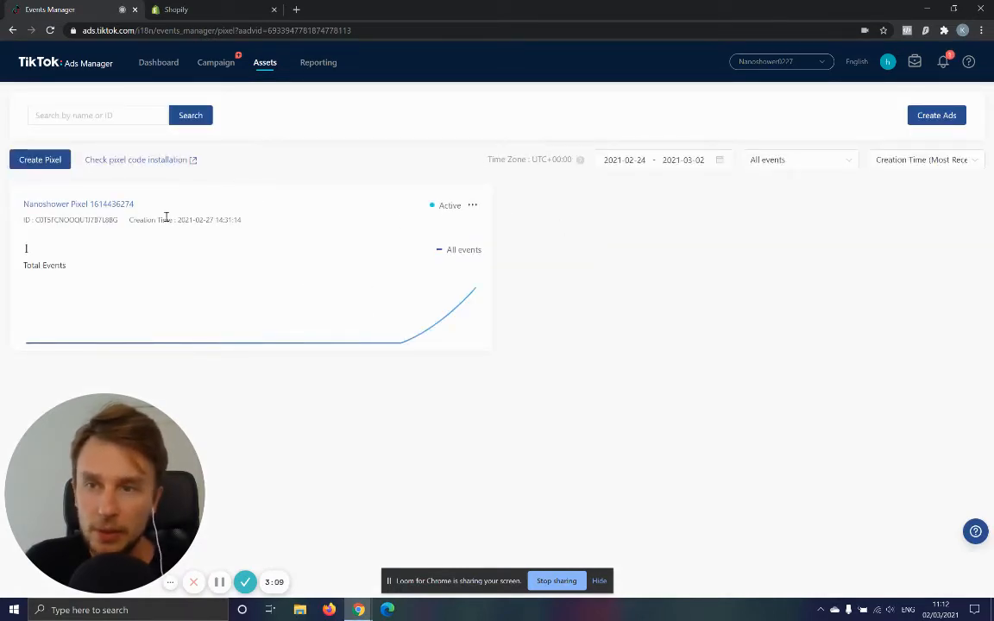
left_click(78, 204)
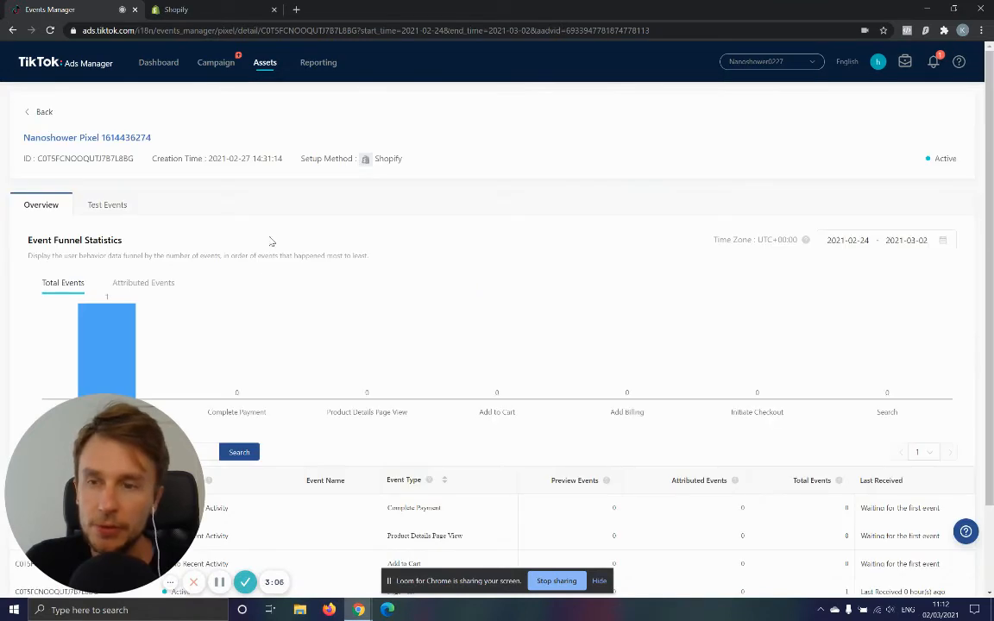
mouse_move(136, 223)
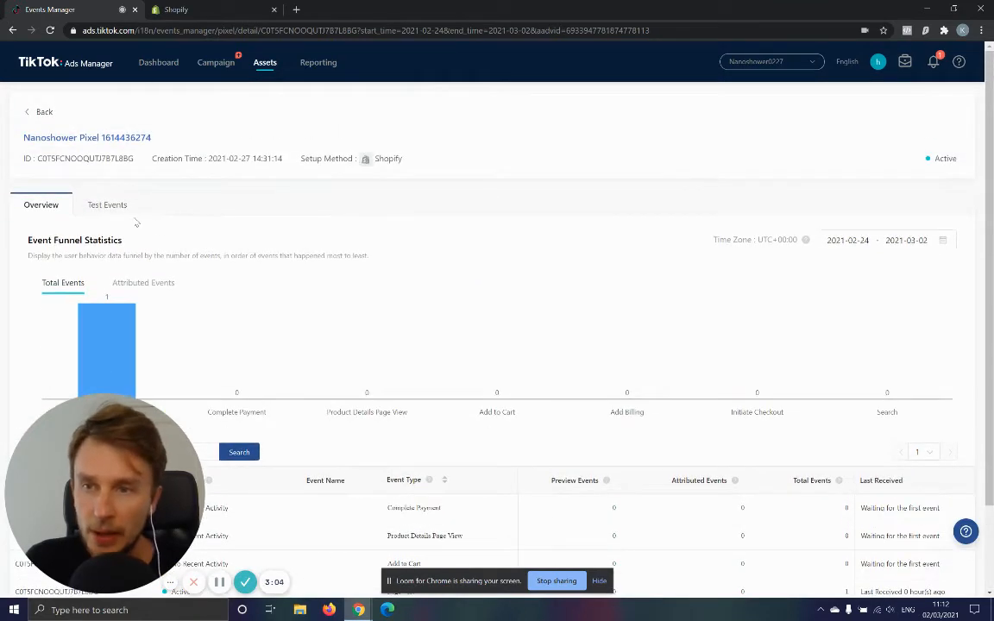
left_click(107, 204)
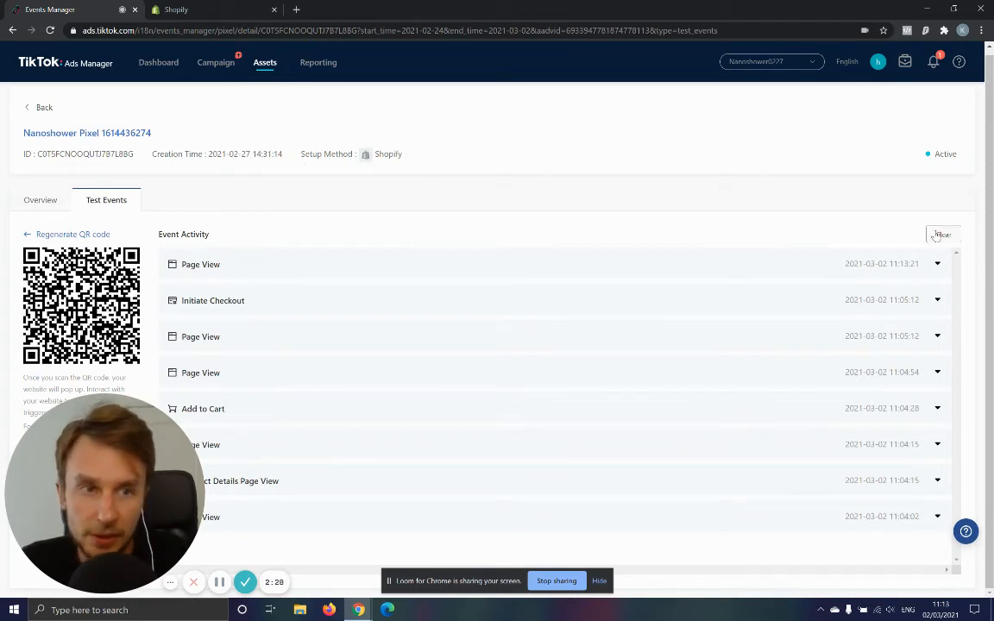
- Clear the Event Activity list to receive fresh Page View test events
left_click(942, 233)
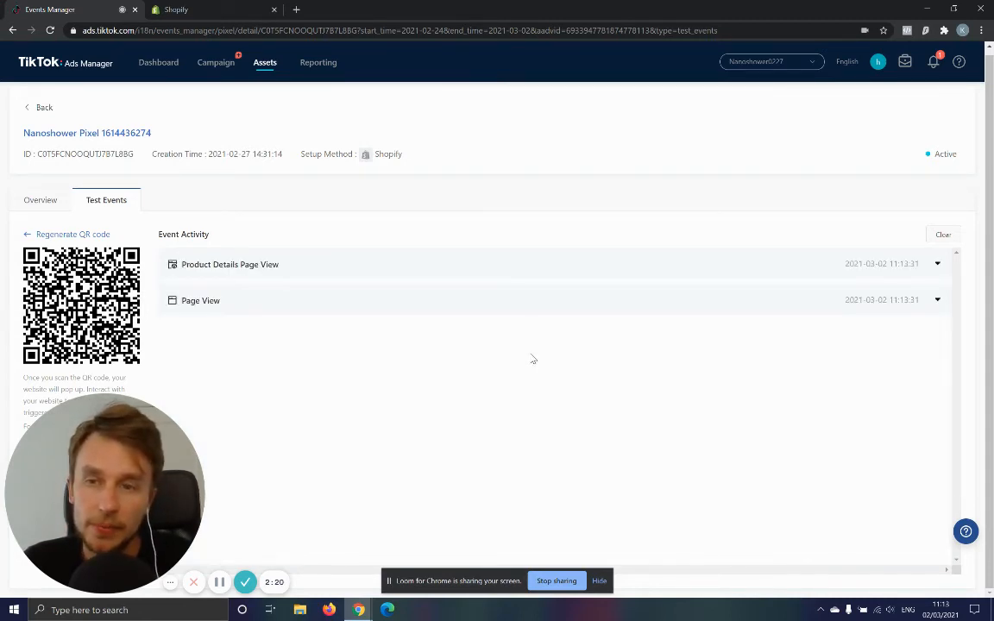
mouse_move(246, 299)
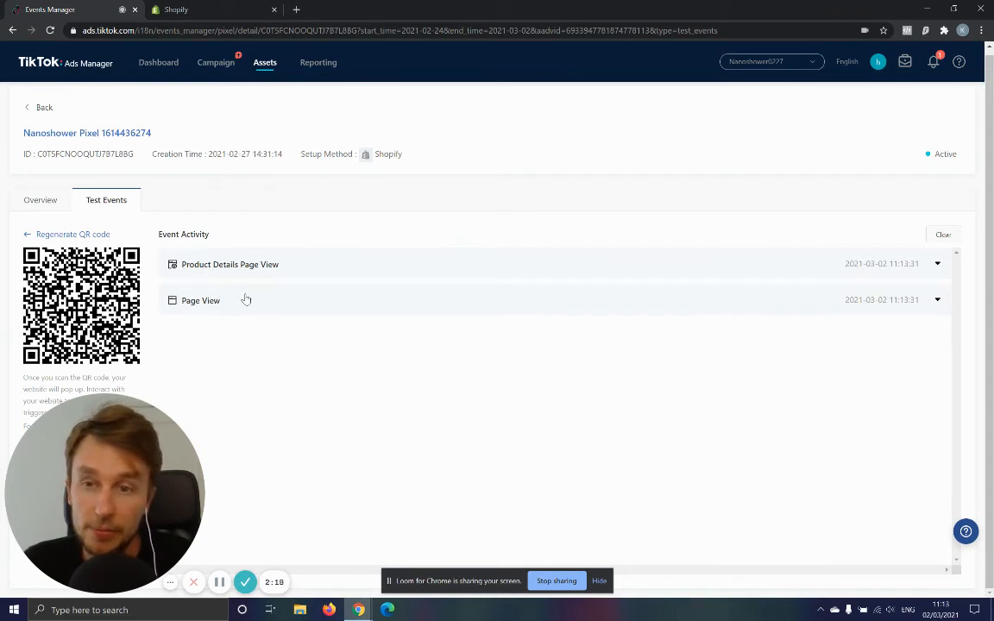
mouse_move(371, 330)
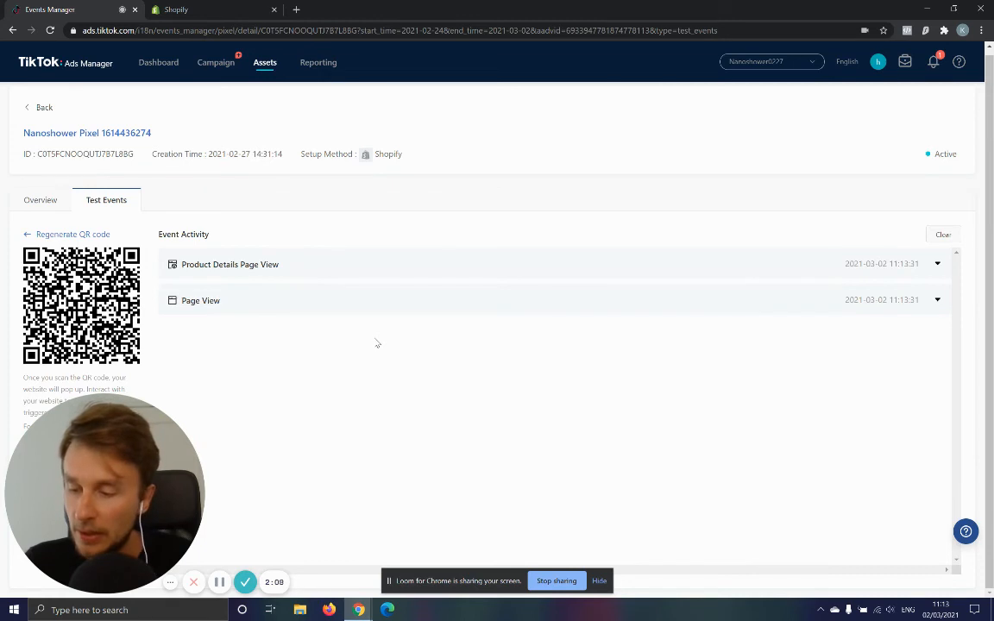
mouse_move(352, 311)
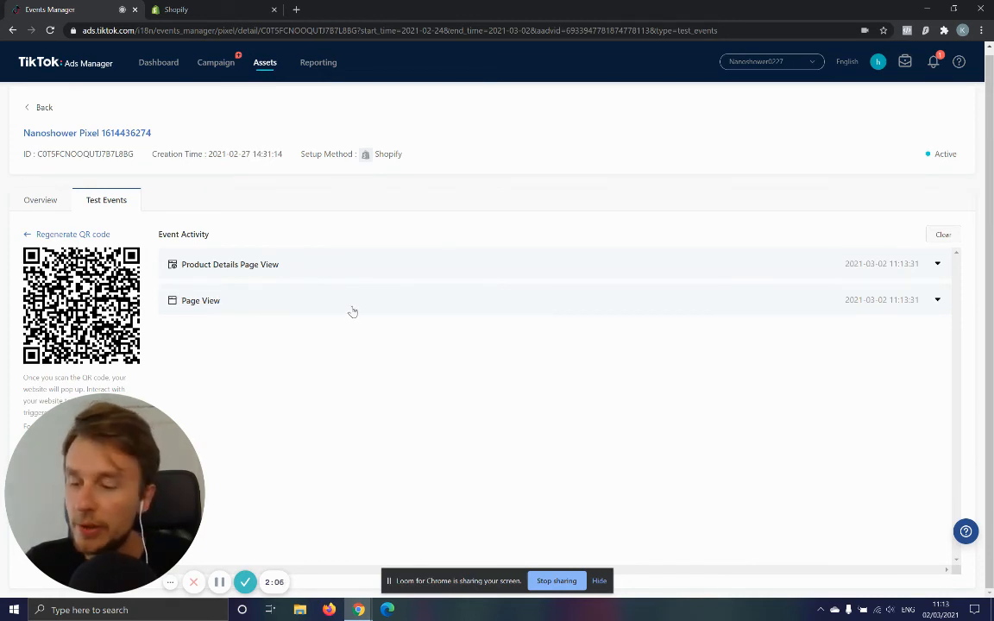
mouse_move(329, 292)
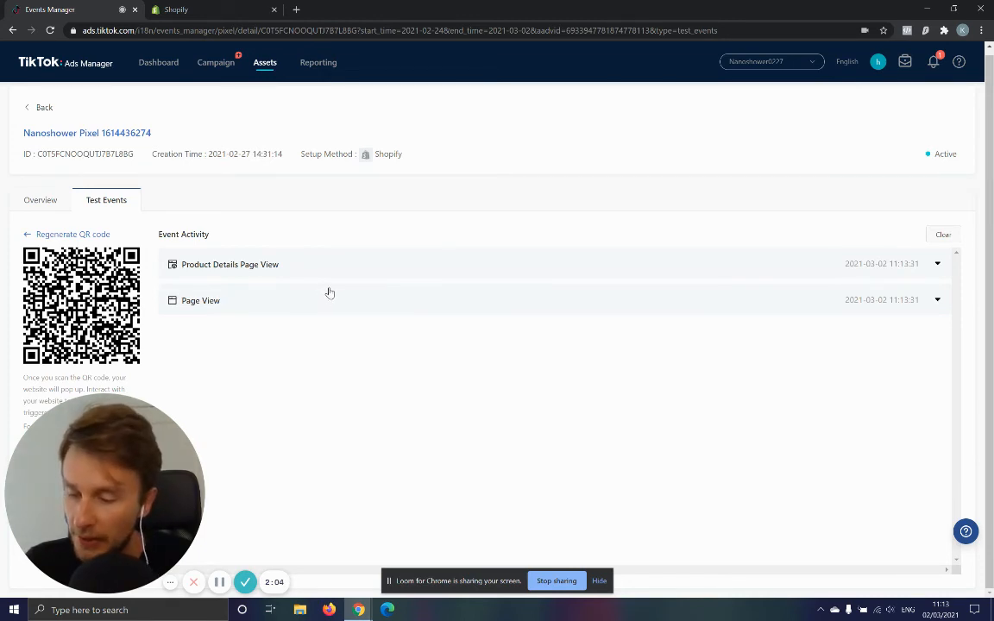
mouse_move(332, 307)
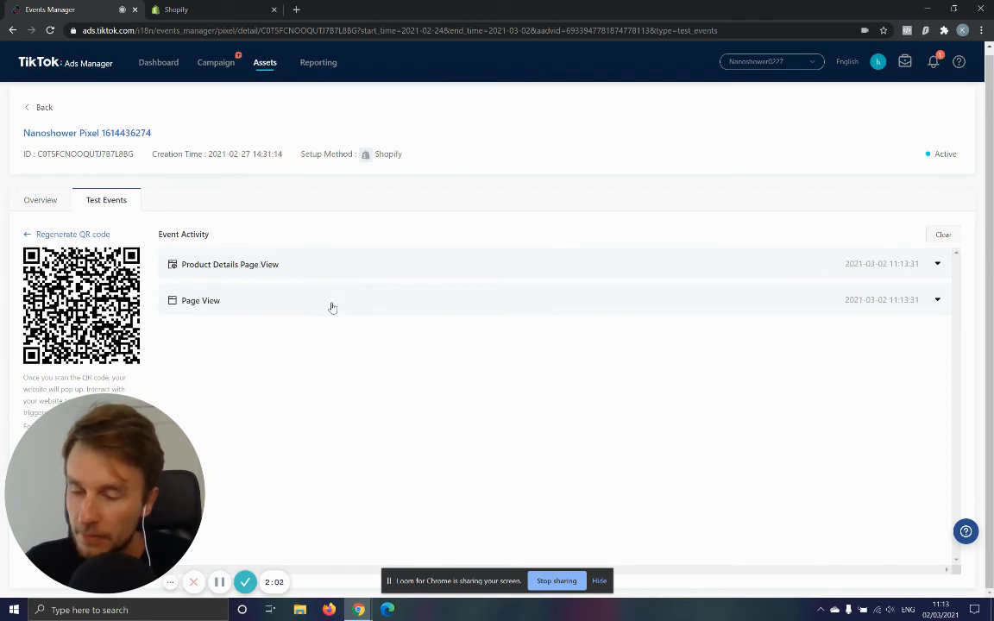